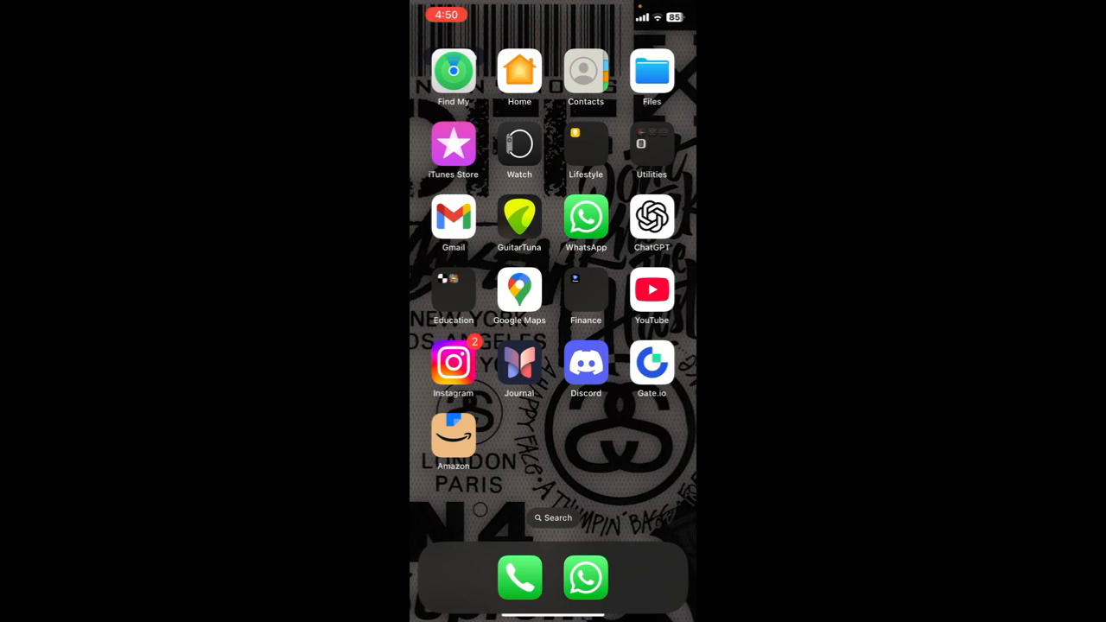
Step: Launch the Amazon app from the Home Screen to reach its storefront
click(453, 434)
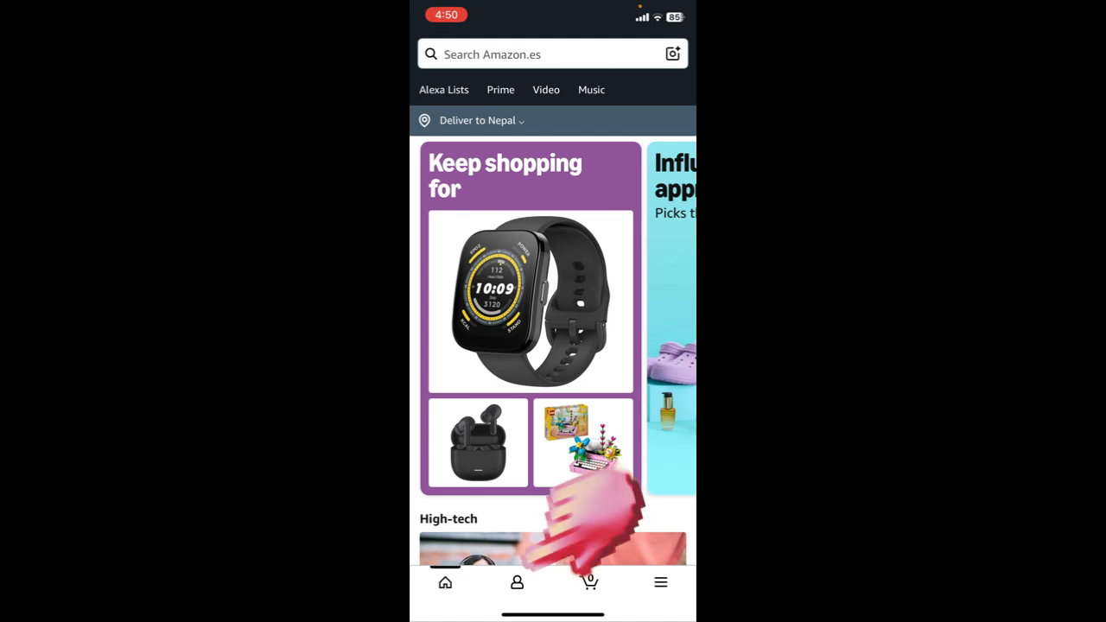
Step: Go to the profile's Account Settings and enter Login & security
click(516, 581)
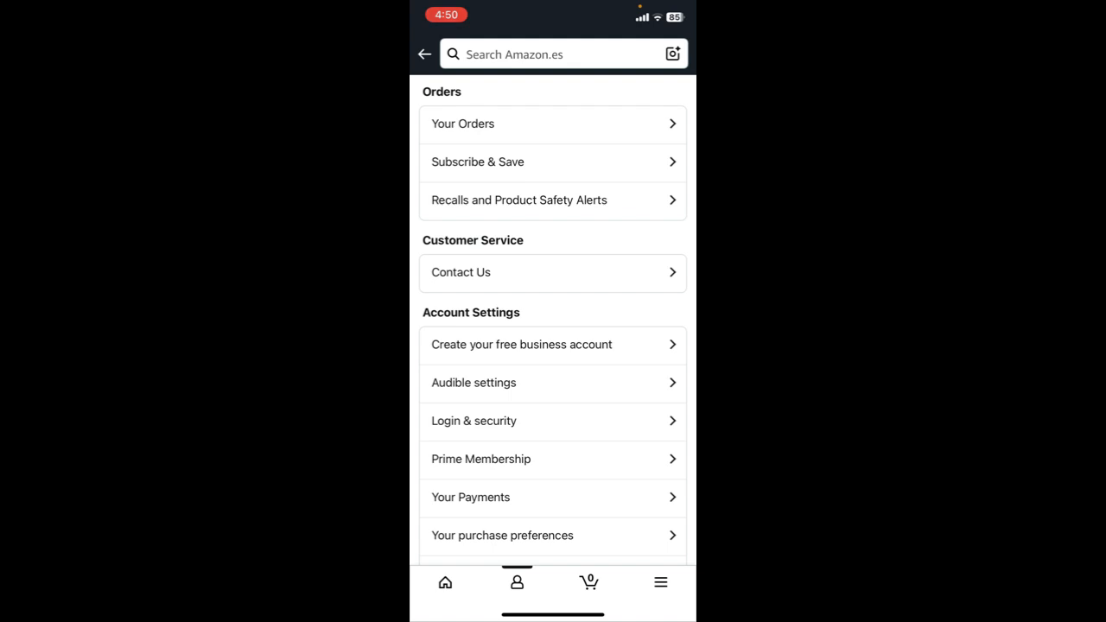
scroll(down, 3)
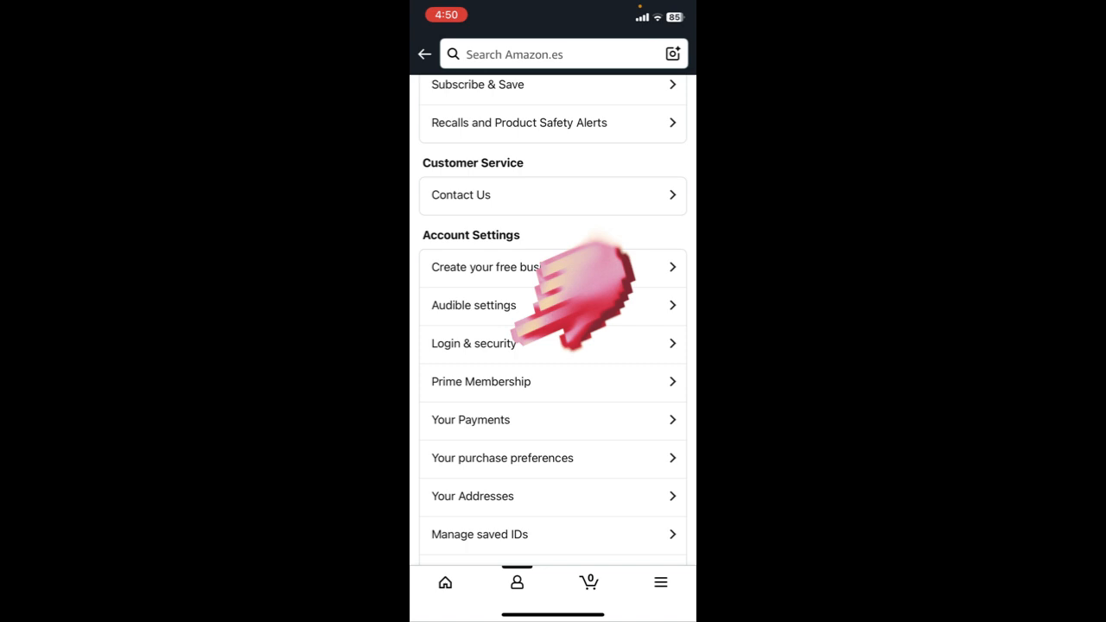
click(474, 343)
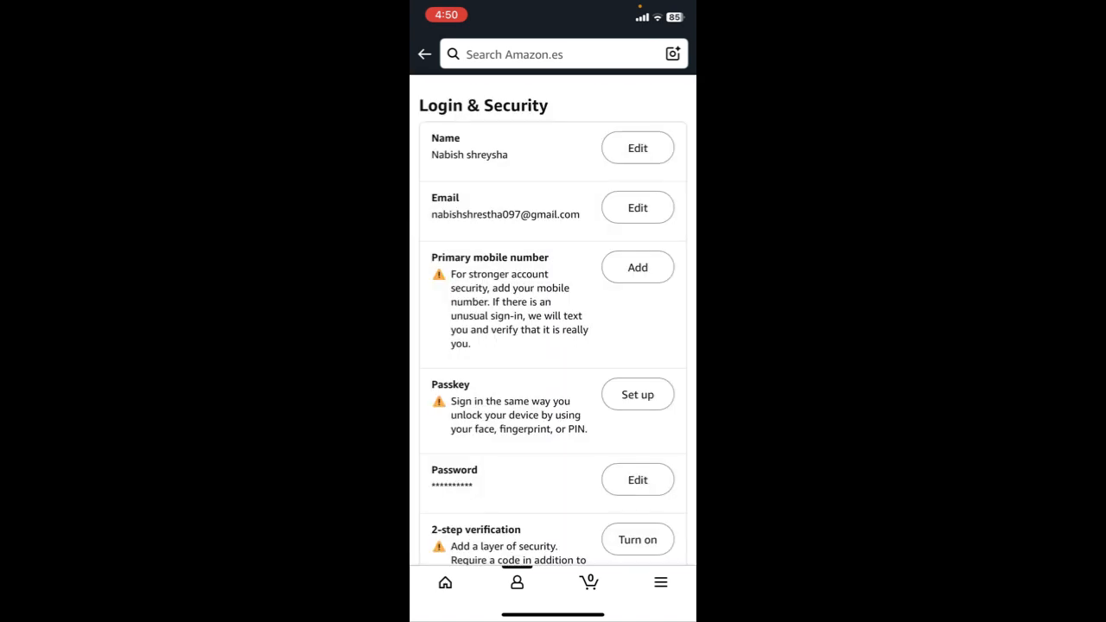
Step: Start the 'Compromised account?' flow to reach the Secure your account page
scroll(down, 3)
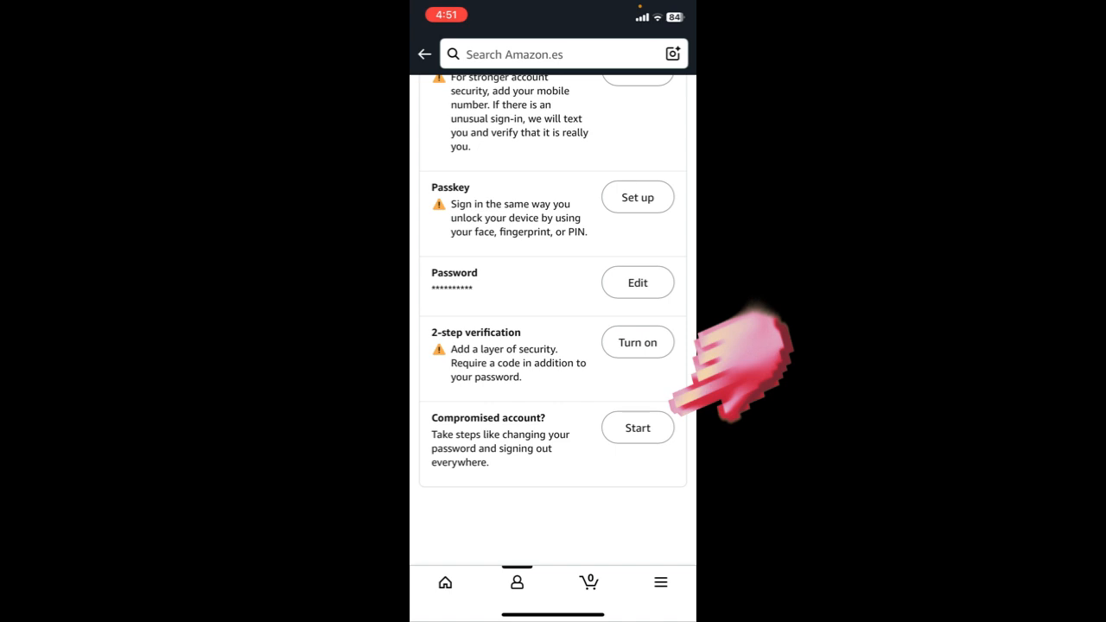
click(637, 428)
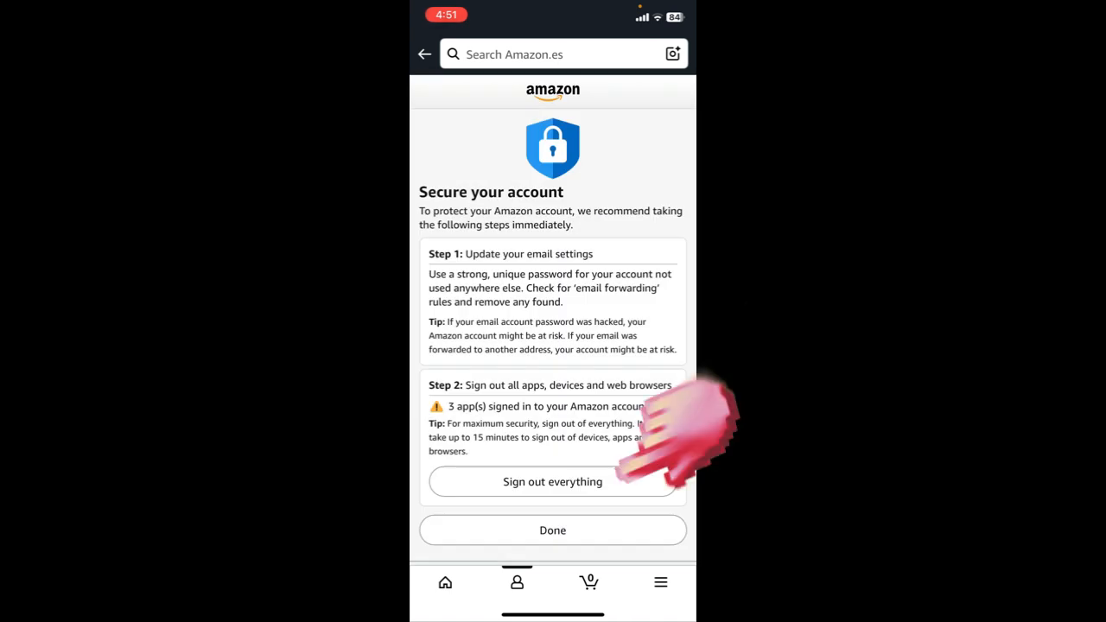
Step: Sign out everything and confirm, leaving only this device signed in
click(552, 481)
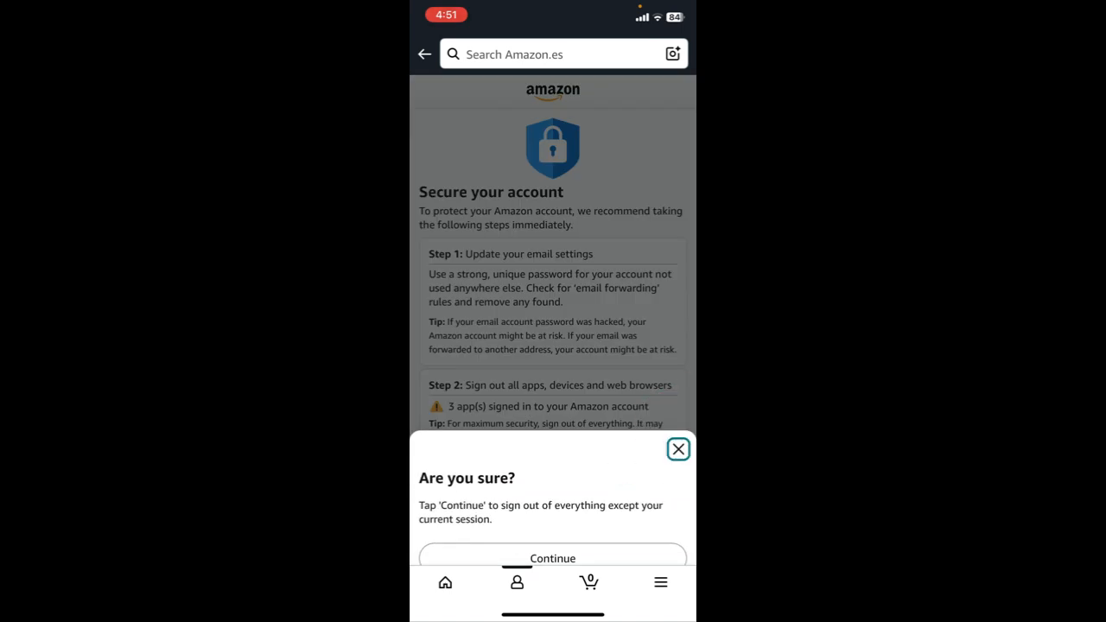
click(553, 557)
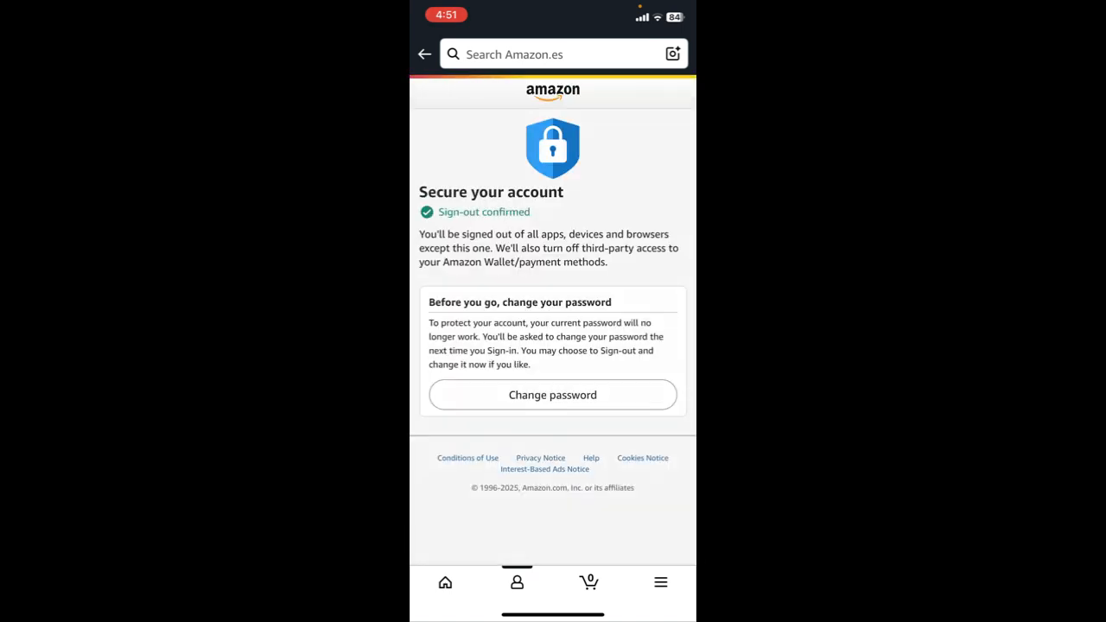